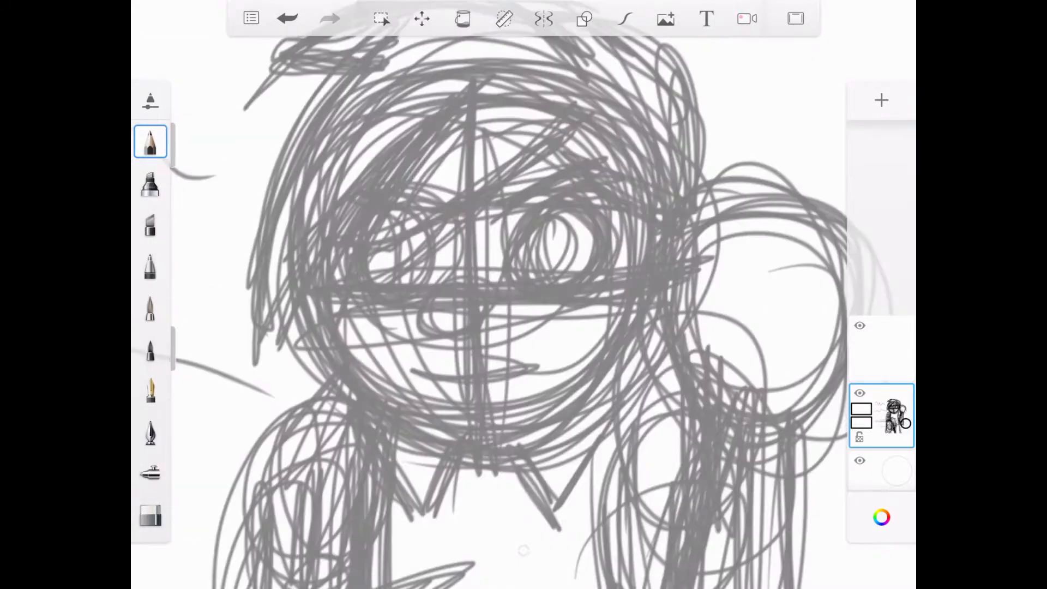
Step: Add an ink layer over the faded sketch and ink hair, eyes, nose and smile
left_click(624, 18)
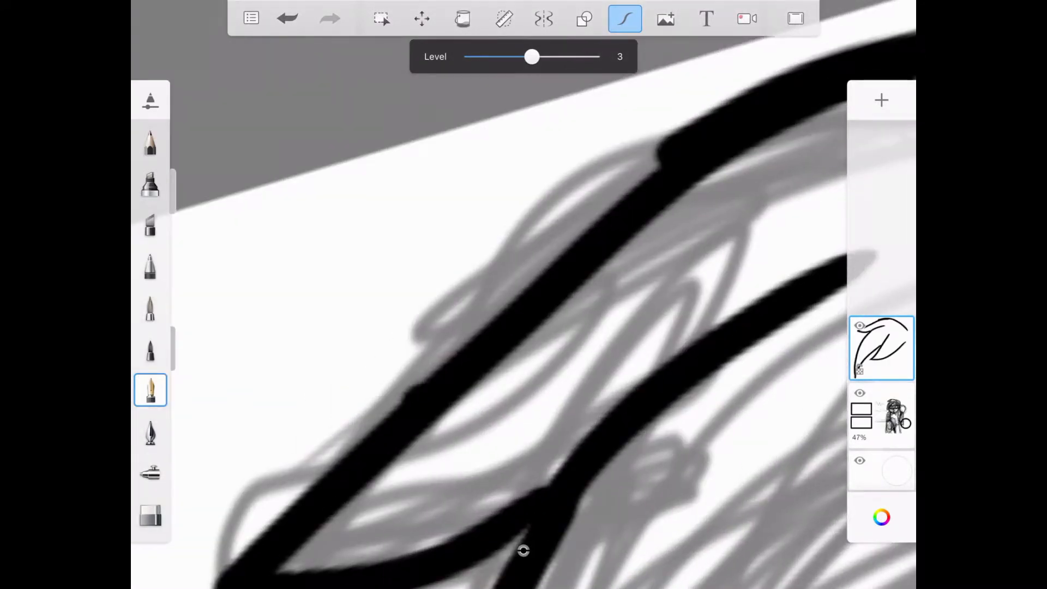
left_click(150, 514)
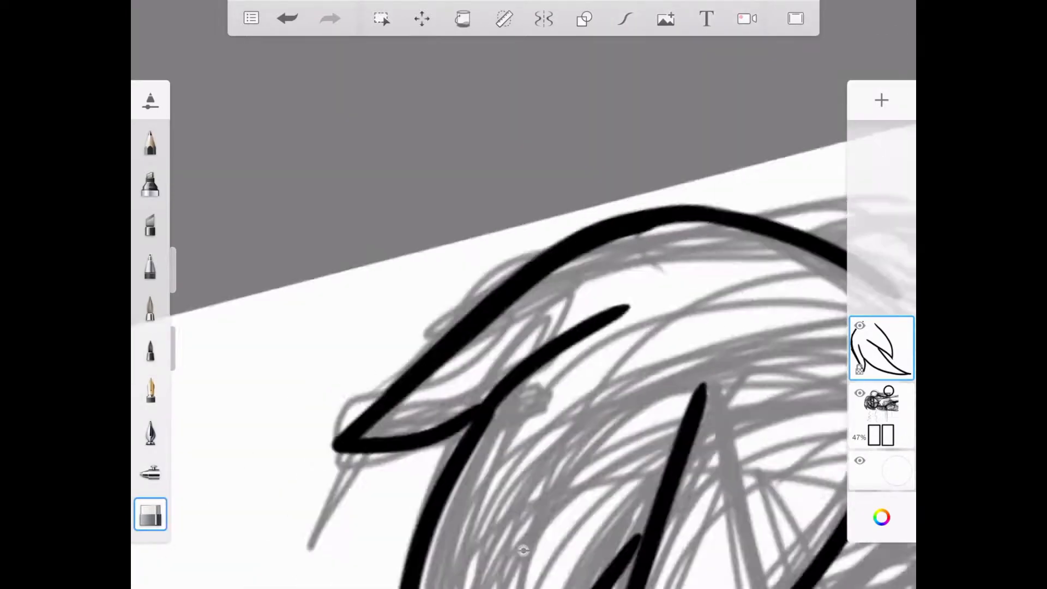
left_click(624, 18)
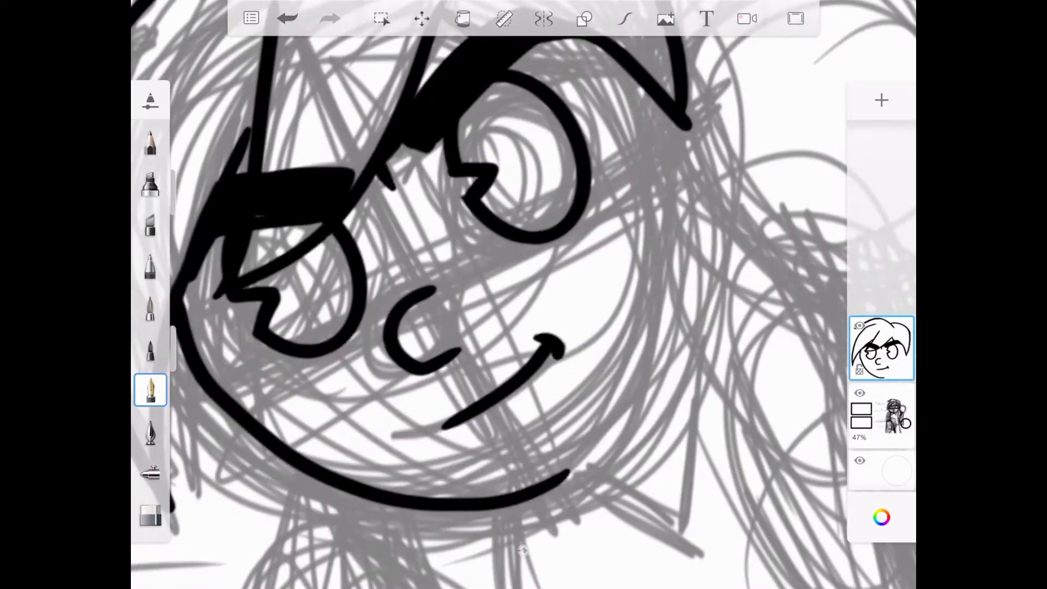
Step: Trace the collar, torso and raised fist in black ink with predictive stroke level 3
left_click(624, 18)
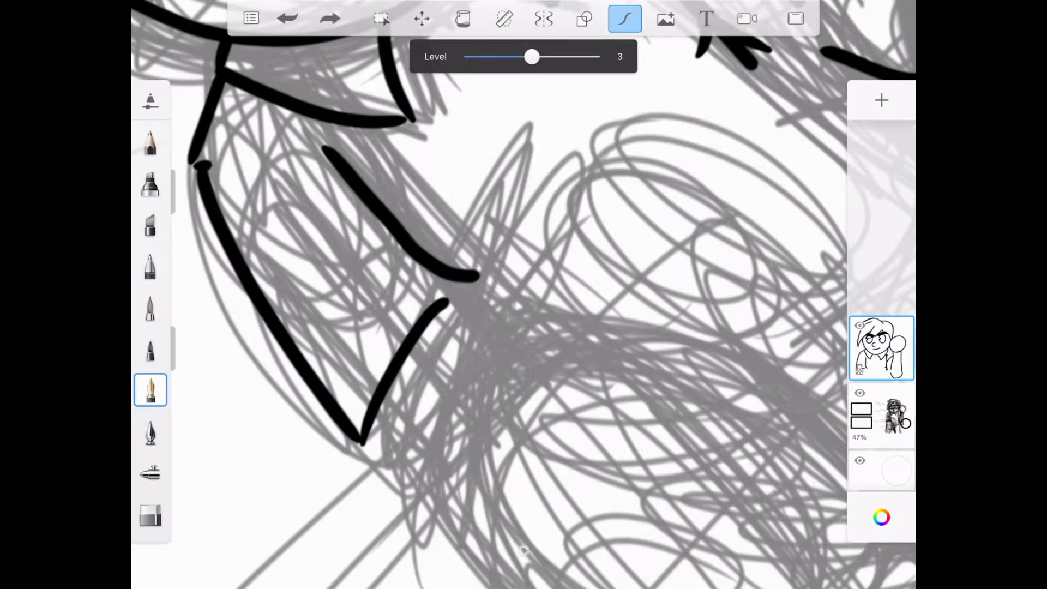
left_click(149, 515)
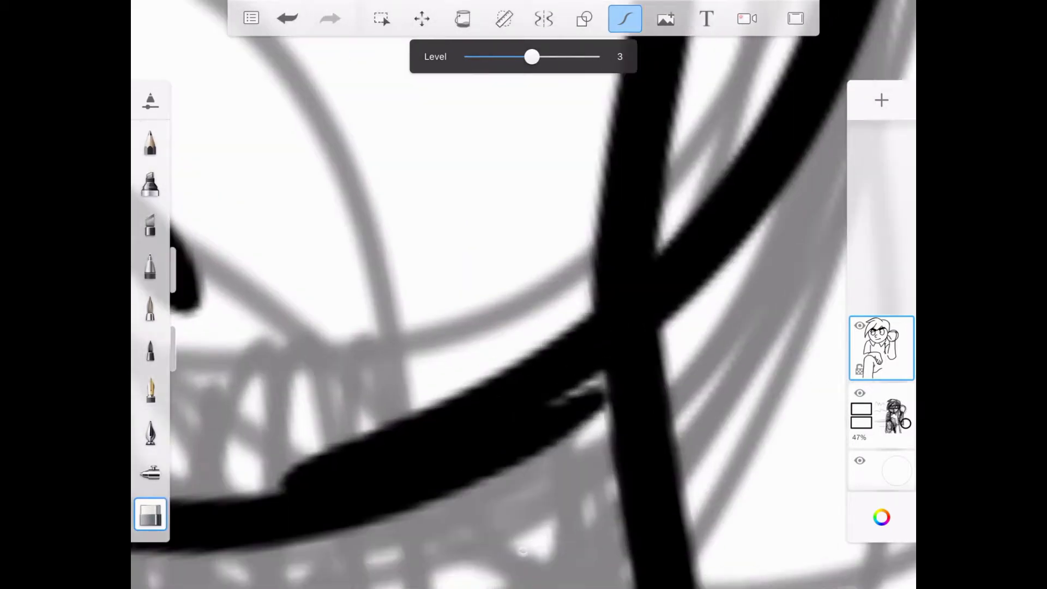
Step: Ink the bent leg and trousers with predictive stroke, then zoom out to the full figure
left_click(624, 18)
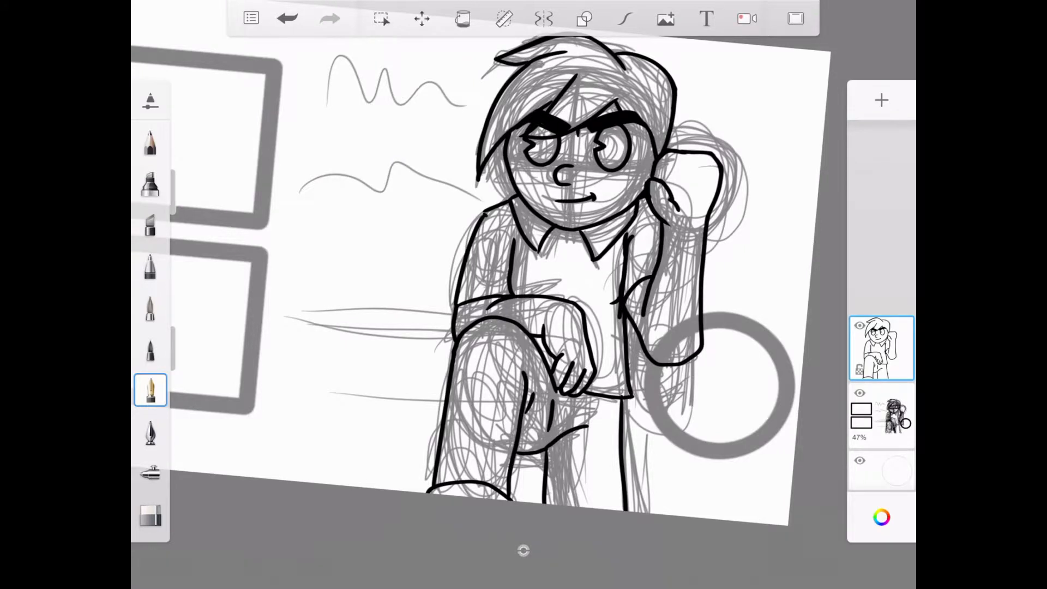
Step: Letter 'THANKS FOR WATCHING!' in black ink to the left of the boy
left_click(860, 392)
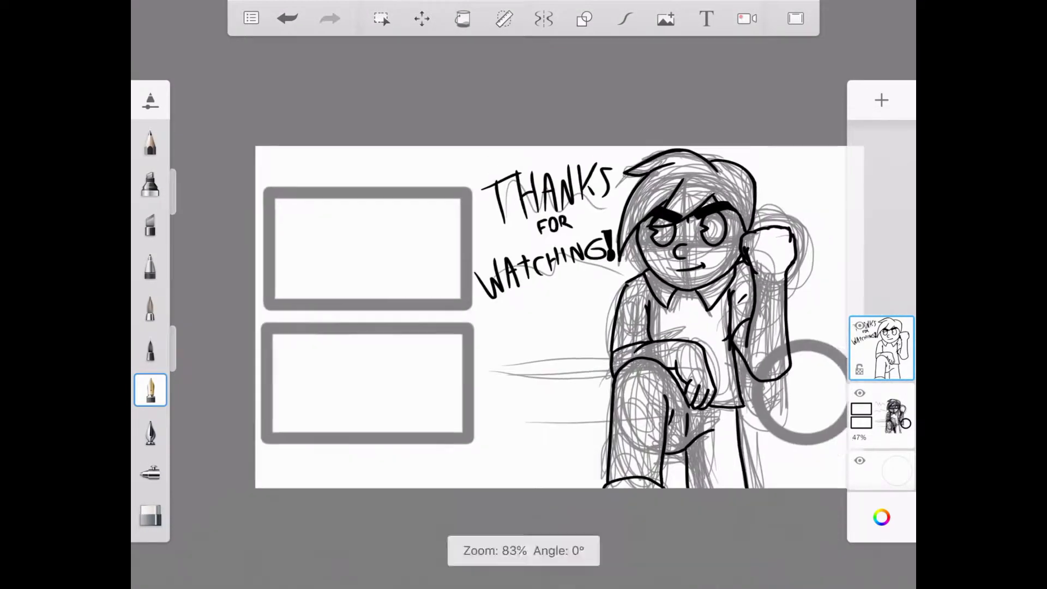
Step: Position the blue radial gradient's light centre behind the boy and accept the fill
left_click(462, 18)
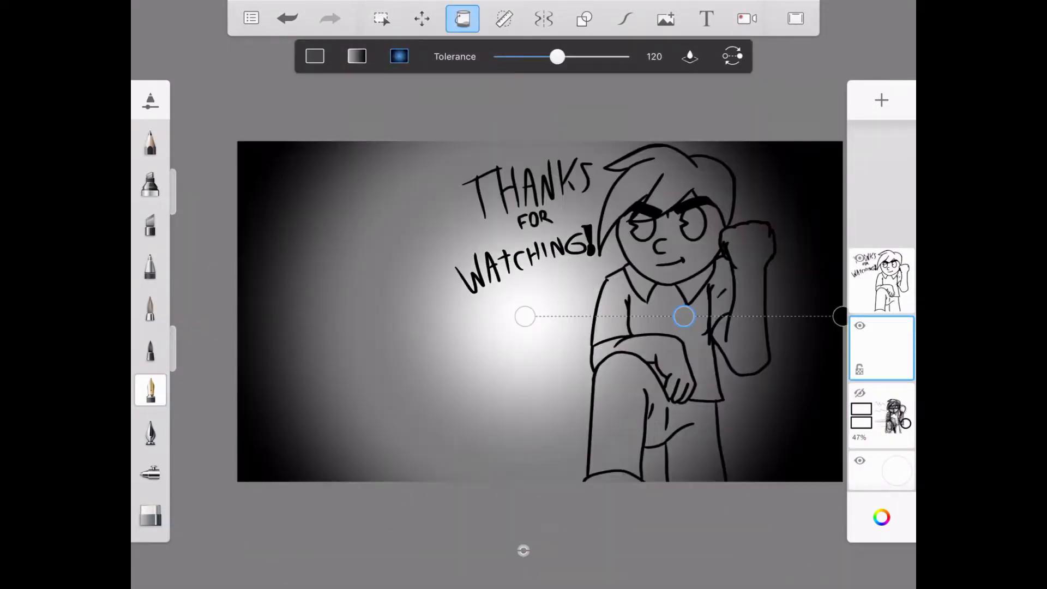
left_click(881, 516)
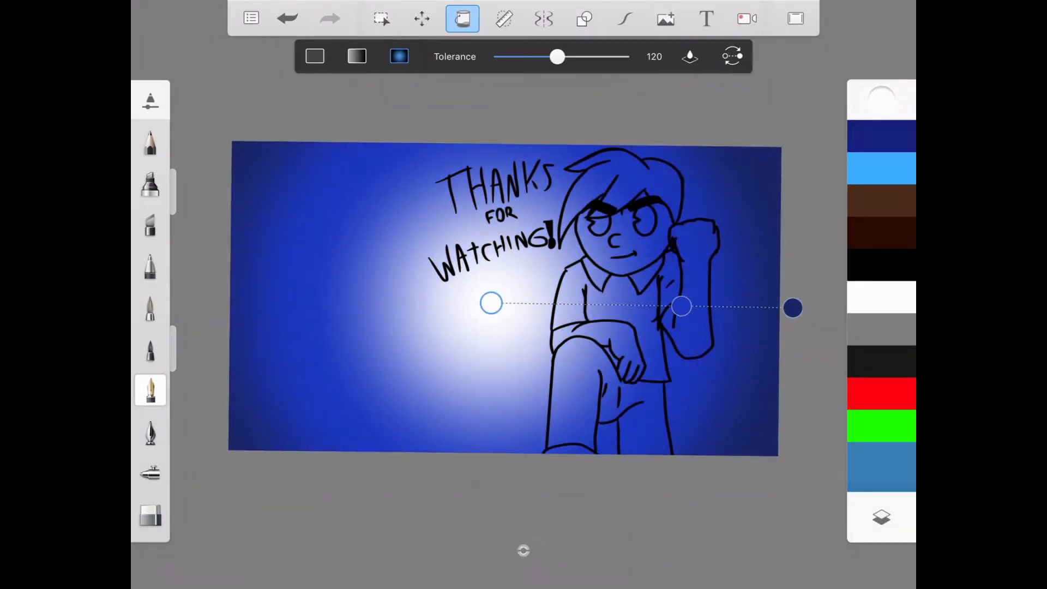
left_click(881, 99)
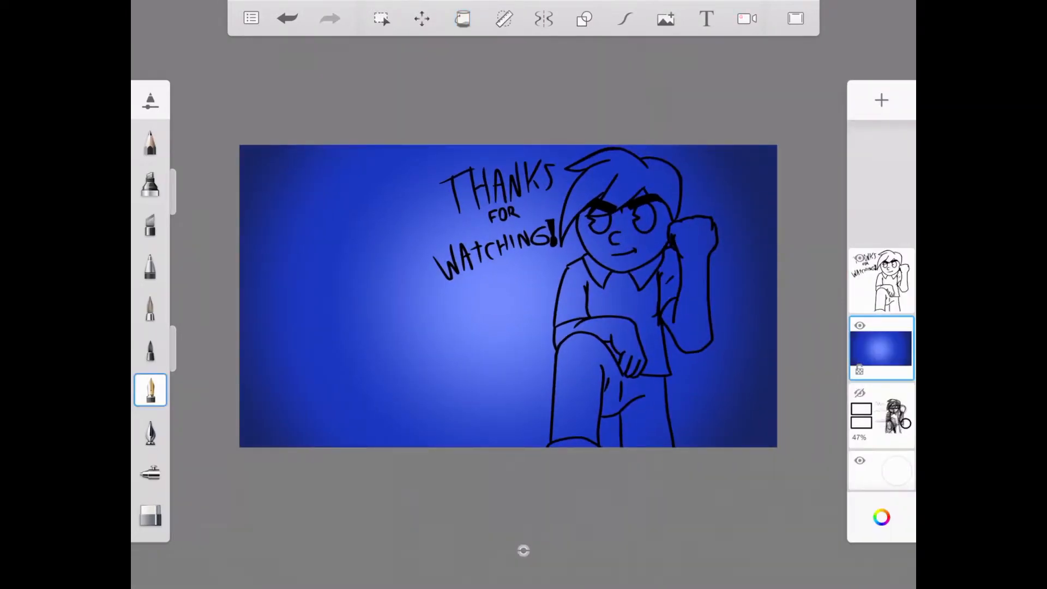
Step: Paint the face and raised fist flat white on a new layer, erasing overspill
left_click(881, 100)
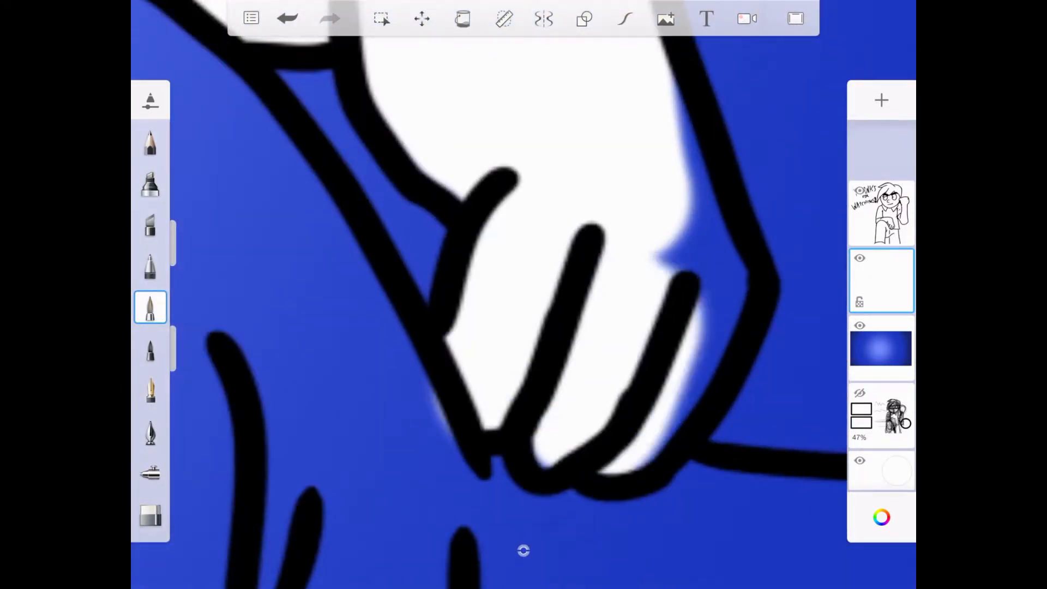
left_click(149, 514)
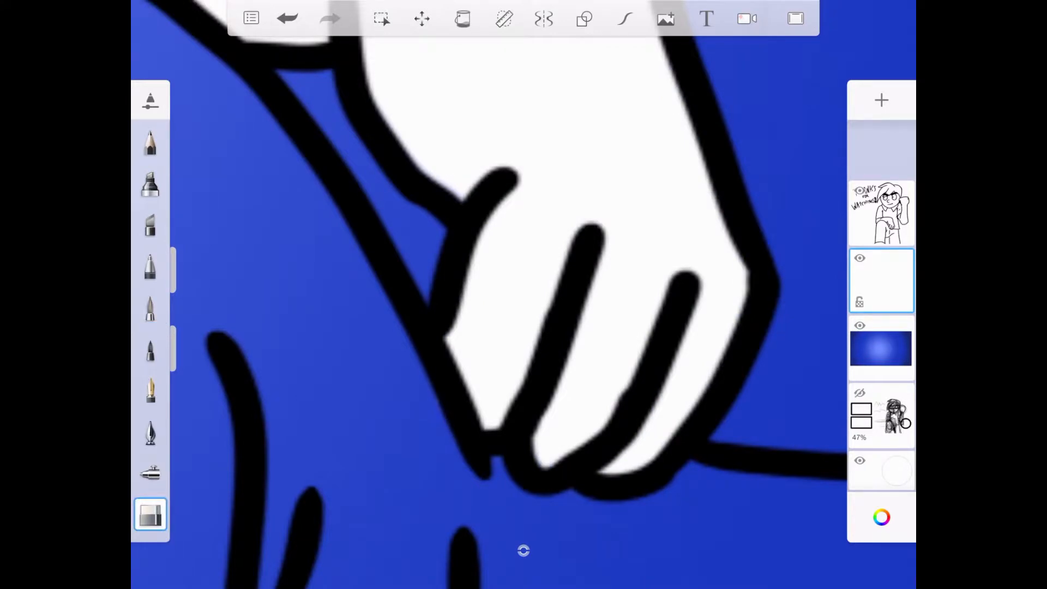
left_click(151, 307)
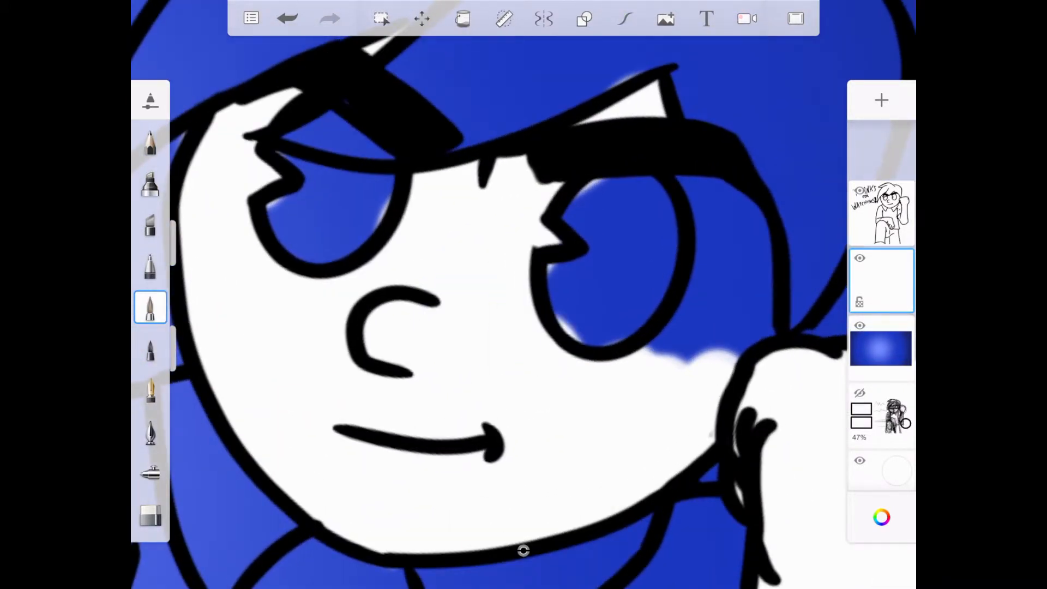
left_click(881, 516)
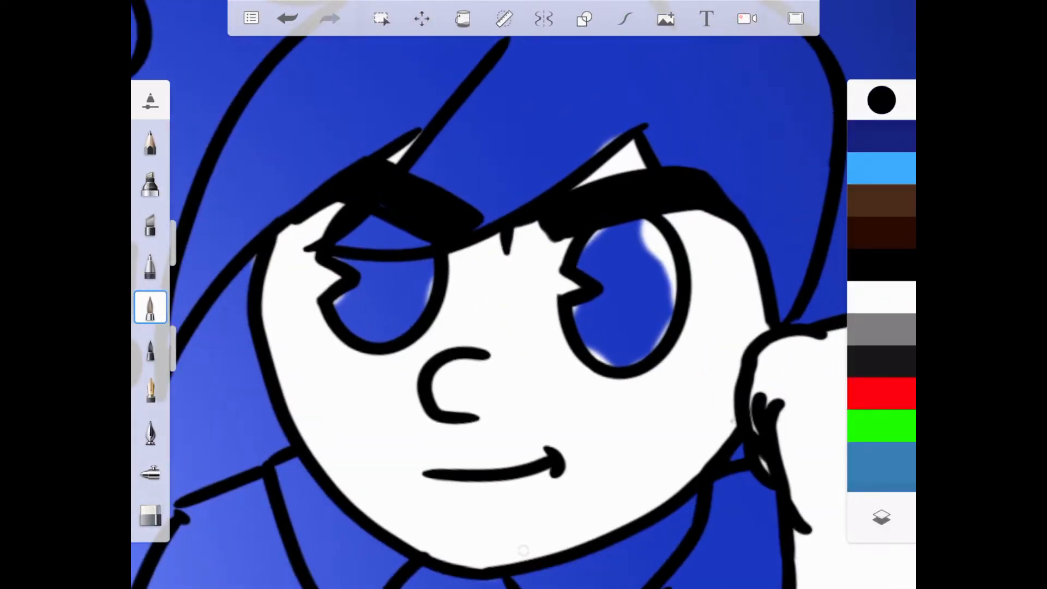
Step: Paint the hair brown, shirt navy and trousers near-black from the swatch palette
left_click(462, 18)
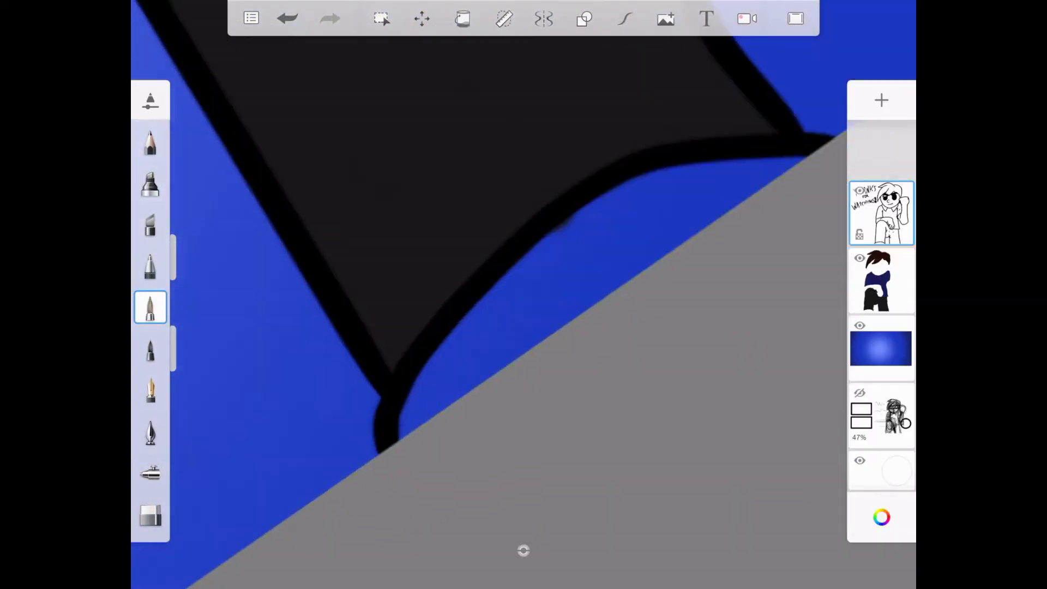
left_click(880, 517)
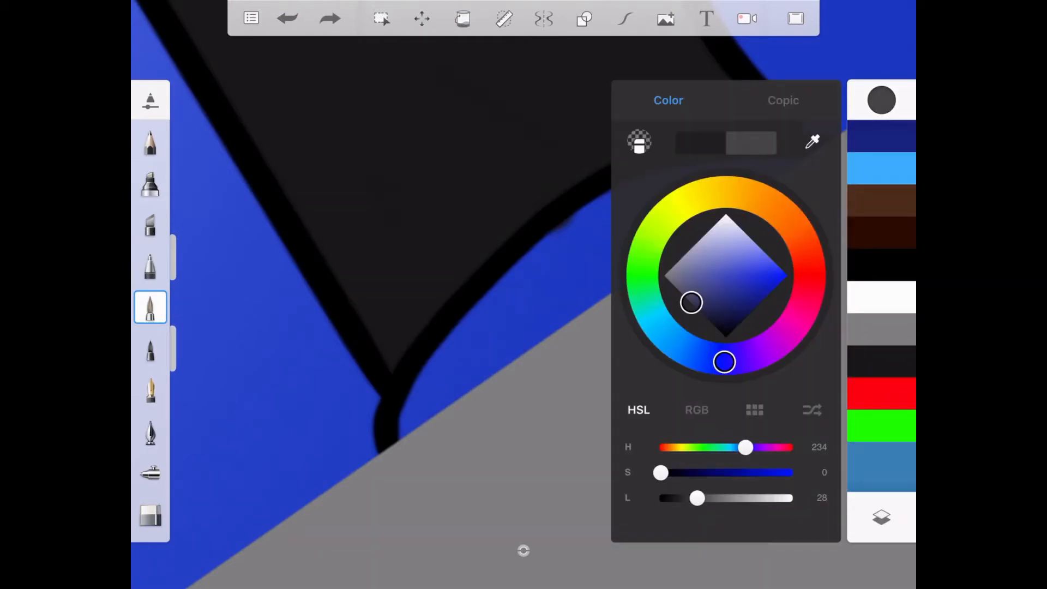